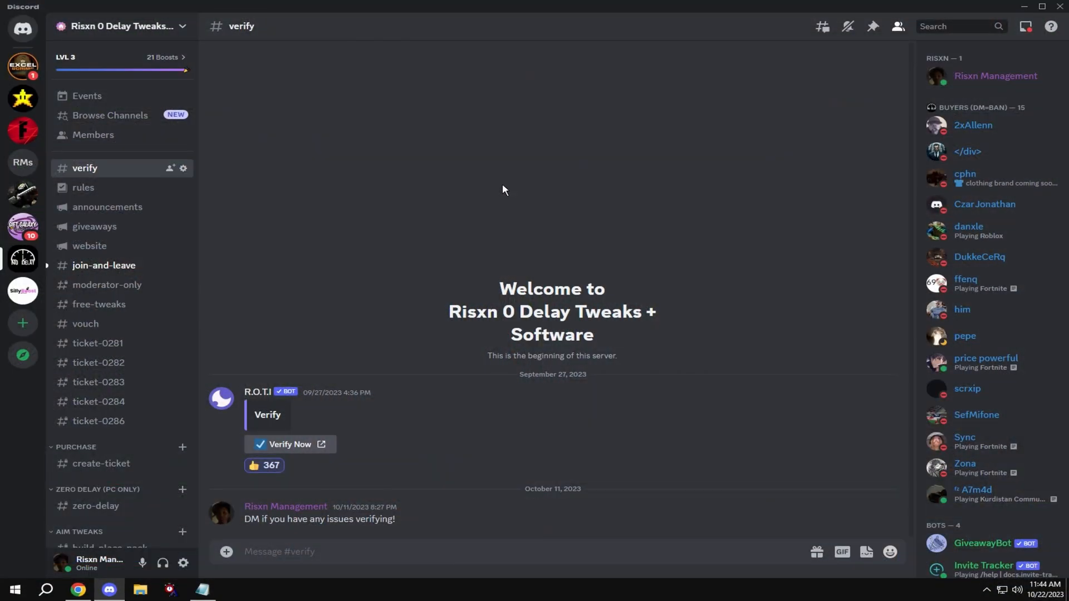
{"action": "mouse_move", "coordinate": [432, 187]}
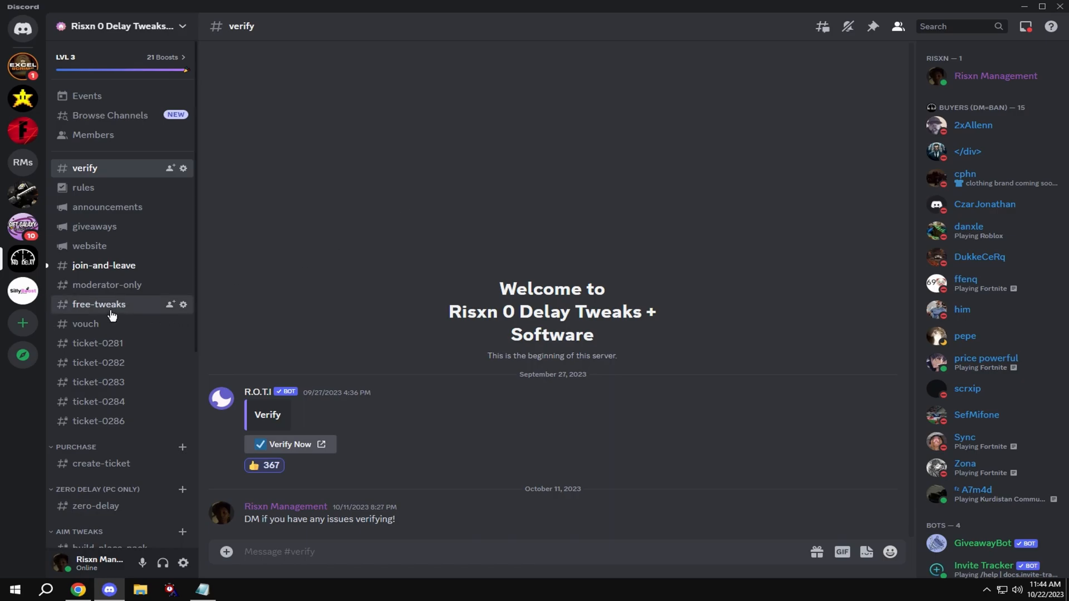
Switch to the #free-tweaks channel of the Risxn 0 Delay Tweaks server
{"action": "left_click", "coordinate": [99, 304]}
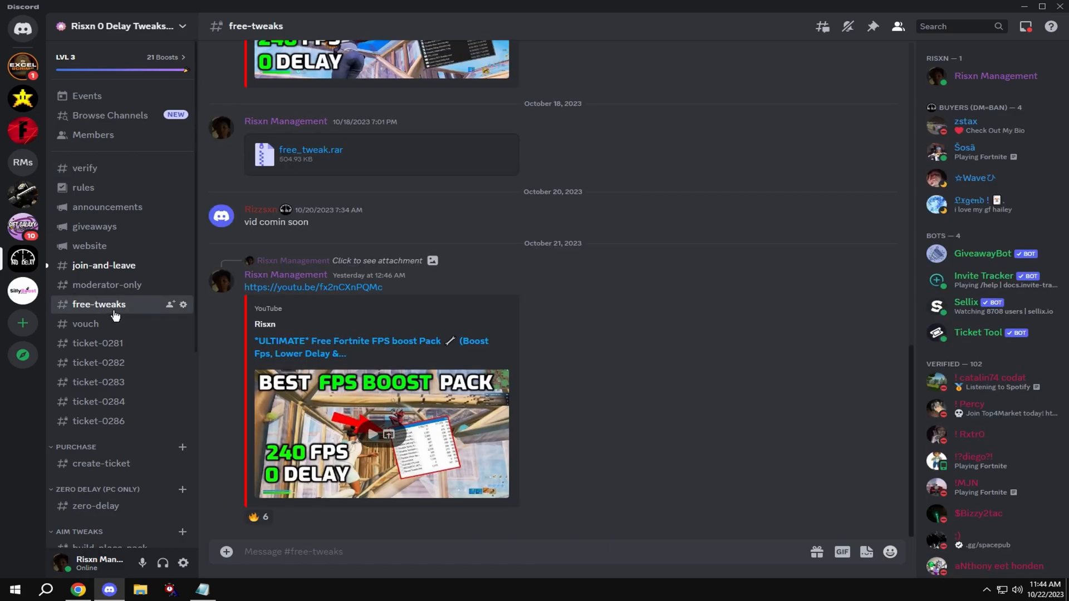
{"action": "mouse_move", "coordinate": [134, 295]}
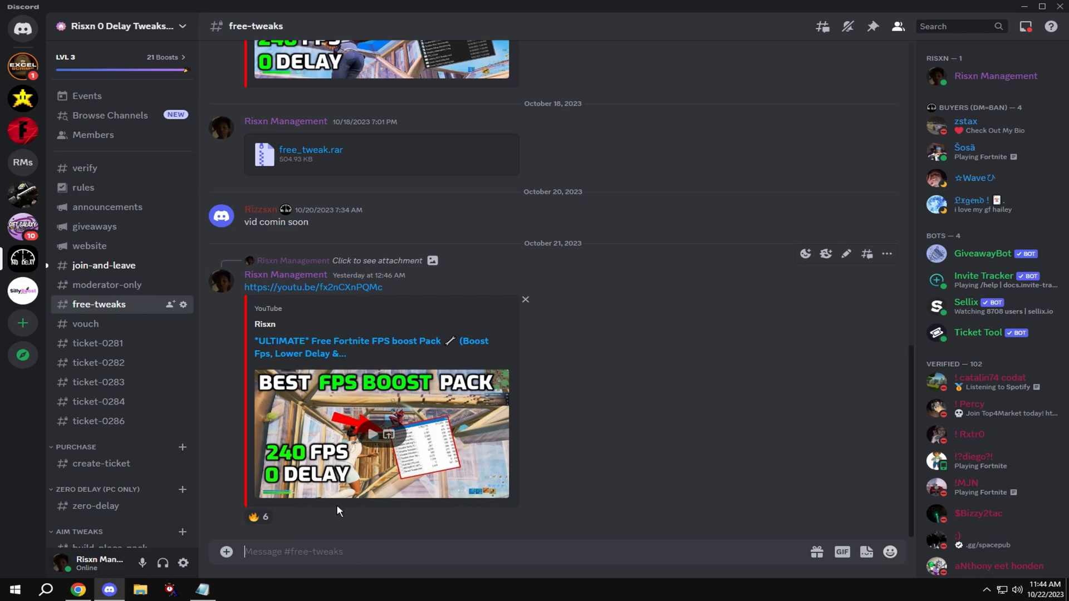
{"action": "mouse_move", "coordinate": [417, 452]}
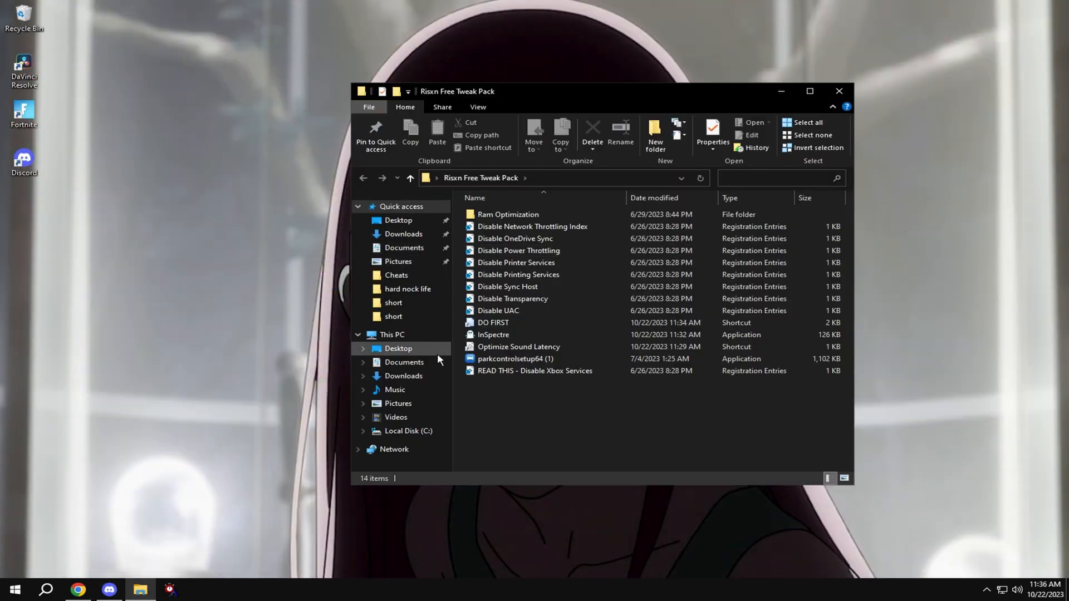
Create a restore point named 'risxny' via System Protection and dismiss the success message
{"action": "left_click", "coordinate": [493, 323]}
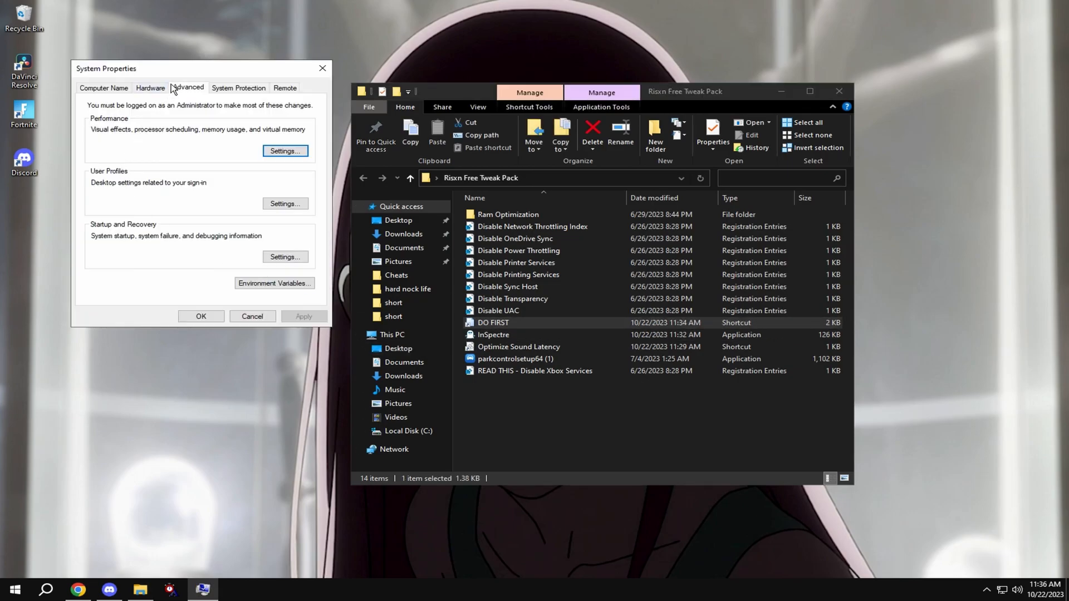
{"action": "left_click", "coordinate": [239, 88]}
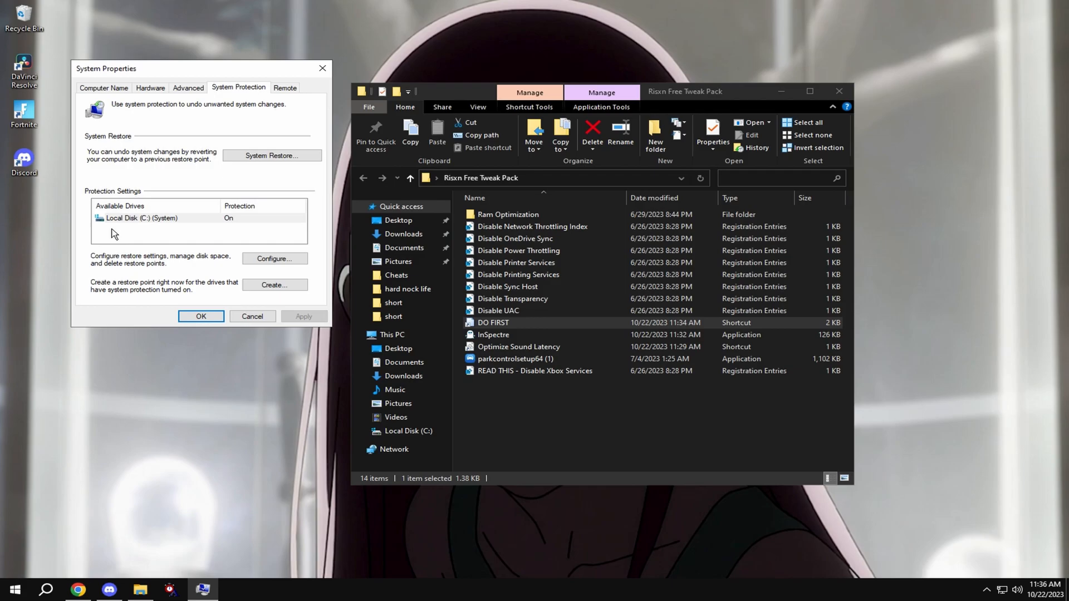
{"action": "left_click", "coordinate": [141, 218]}
{"action": "type", "text": "risxny"}
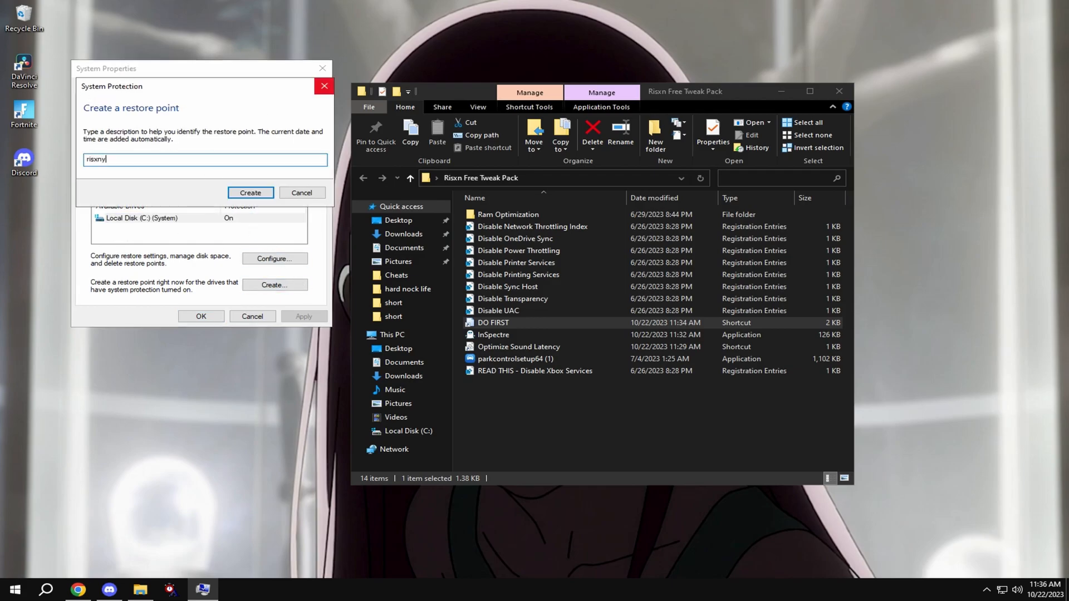
{"action": "left_click", "coordinate": [250, 191]}
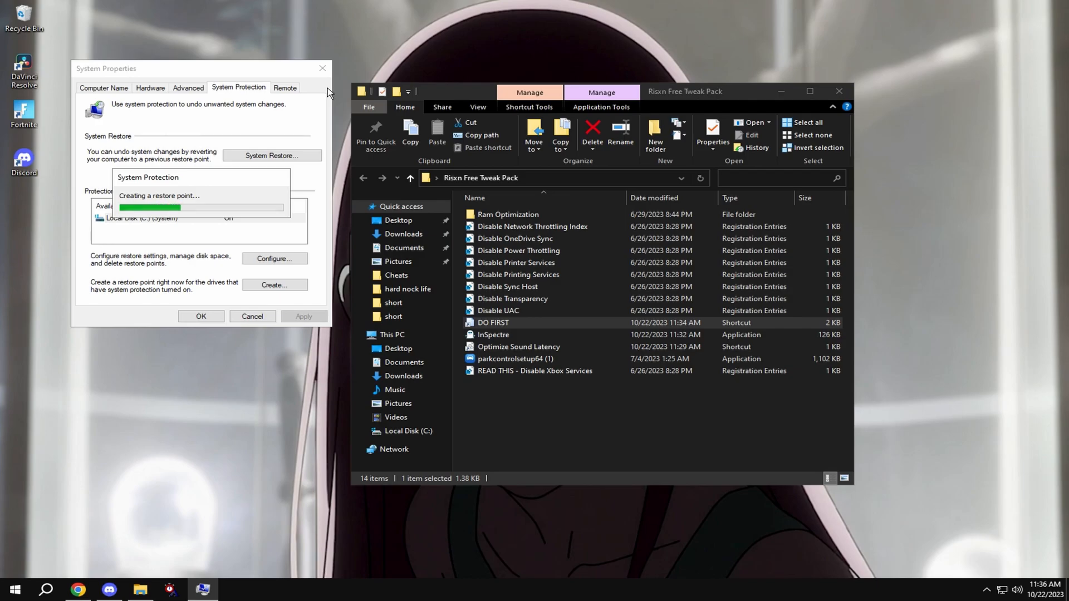
{"action": "mouse_move", "coordinate": [302, 94]}
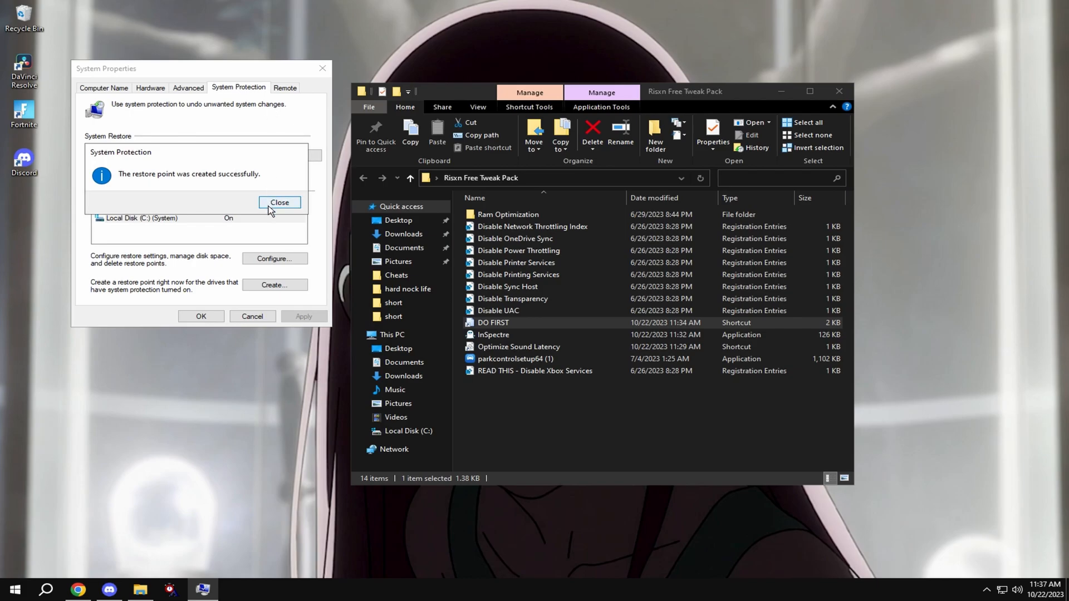
{"action": "left_click", "coordinate": [188, 88]}
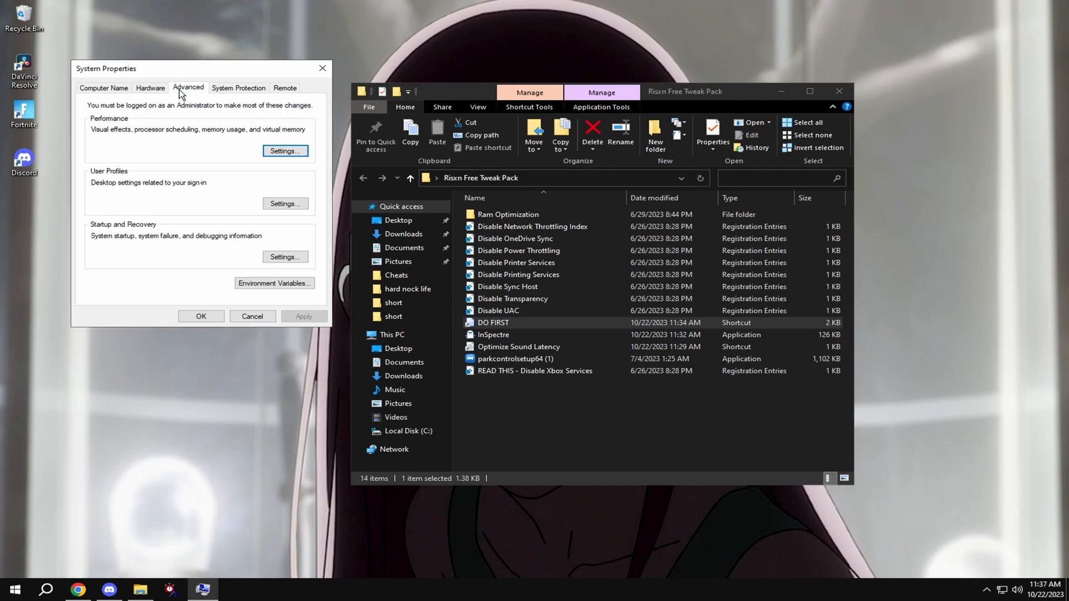
{"action": "mouse_move", "coordinate": [261, 147]}
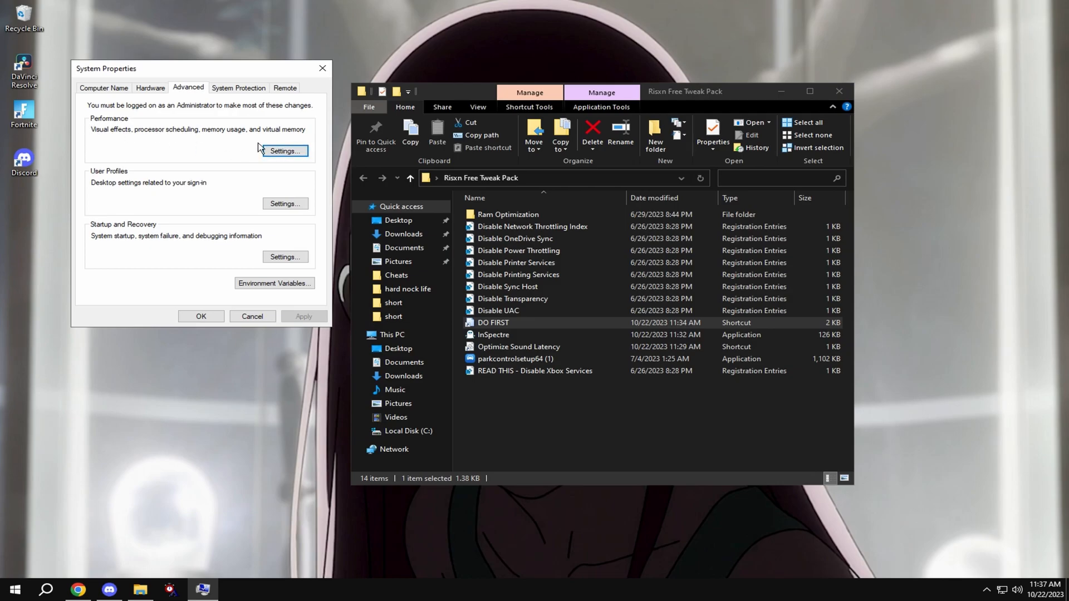
Accept the Custom visual effects (thumbnails and smooth font edges only) and close System Properties
{"action": "left_click", "coordinate": [285, 151]}
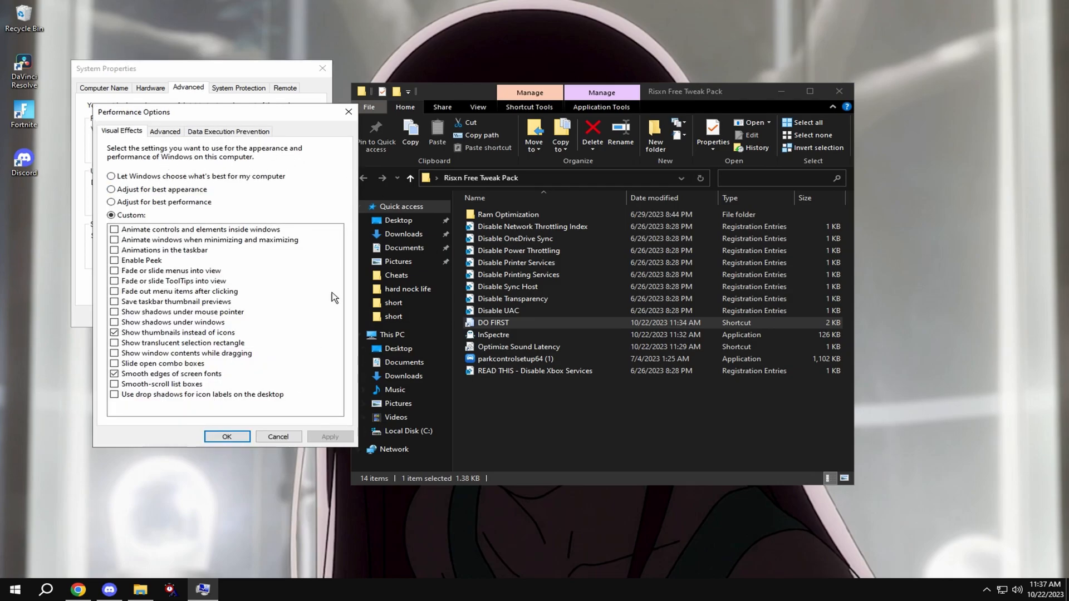
{"action": "mouse_move", "coordinate": [323, 487]}
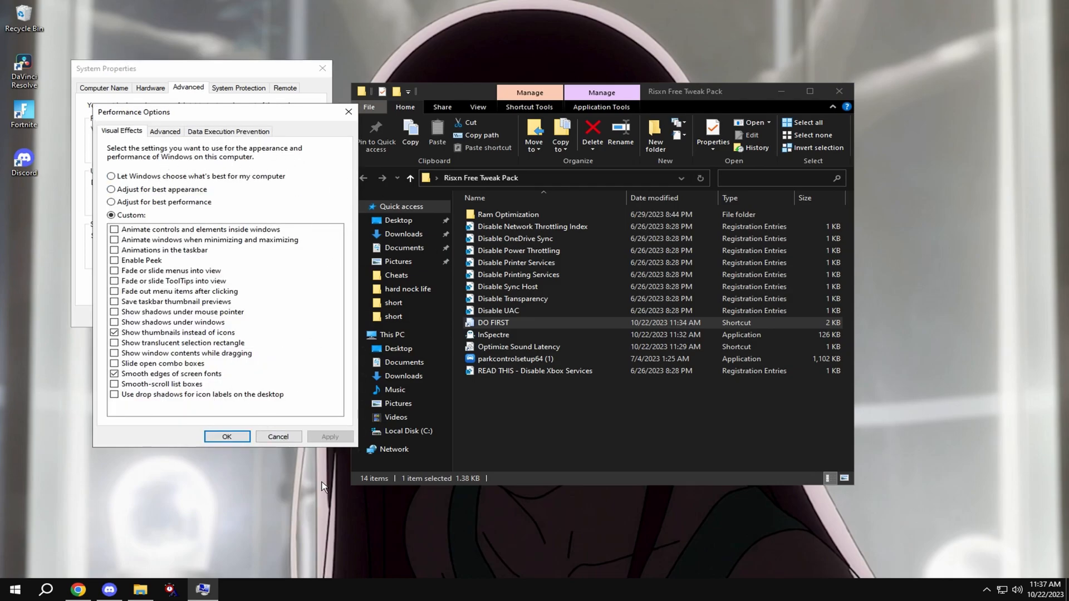
{"action": "left_click", "coordinate": [227, 437]}
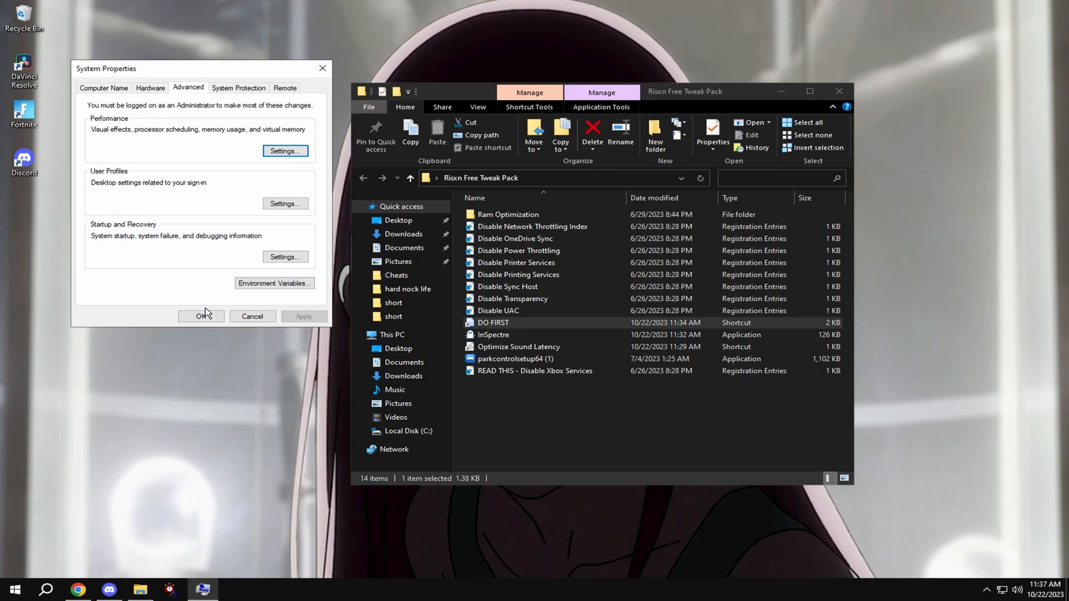
{"action": "left_click", "coordinate": [201, 316]}
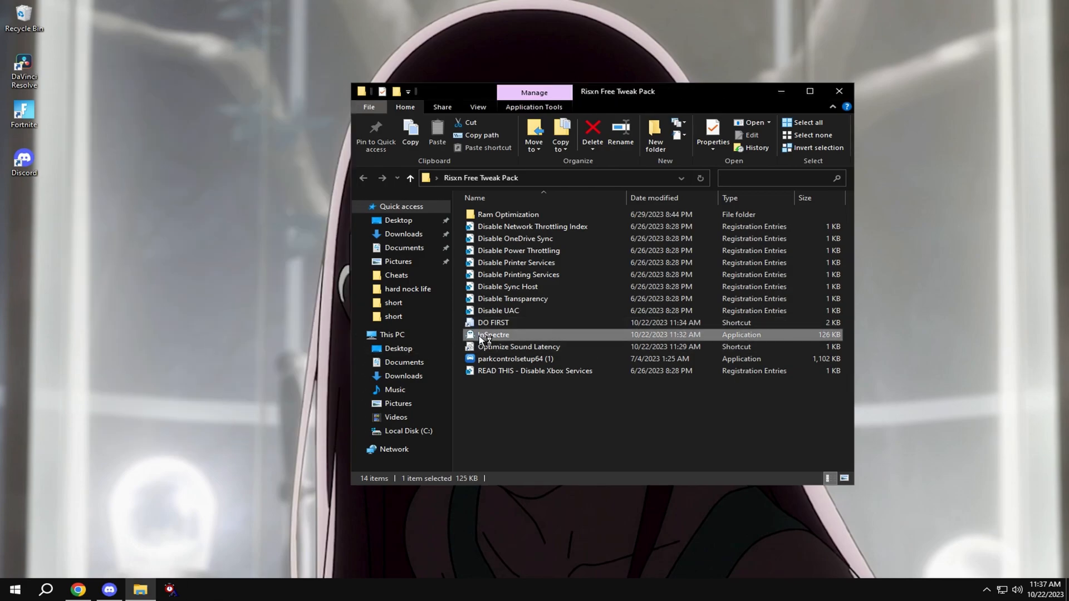
Launch InSpectre, run Optimize Sound Latency, review the playback devices and close the Sound dialog
{"action": "double_click", "coordinate": [493, 335]}
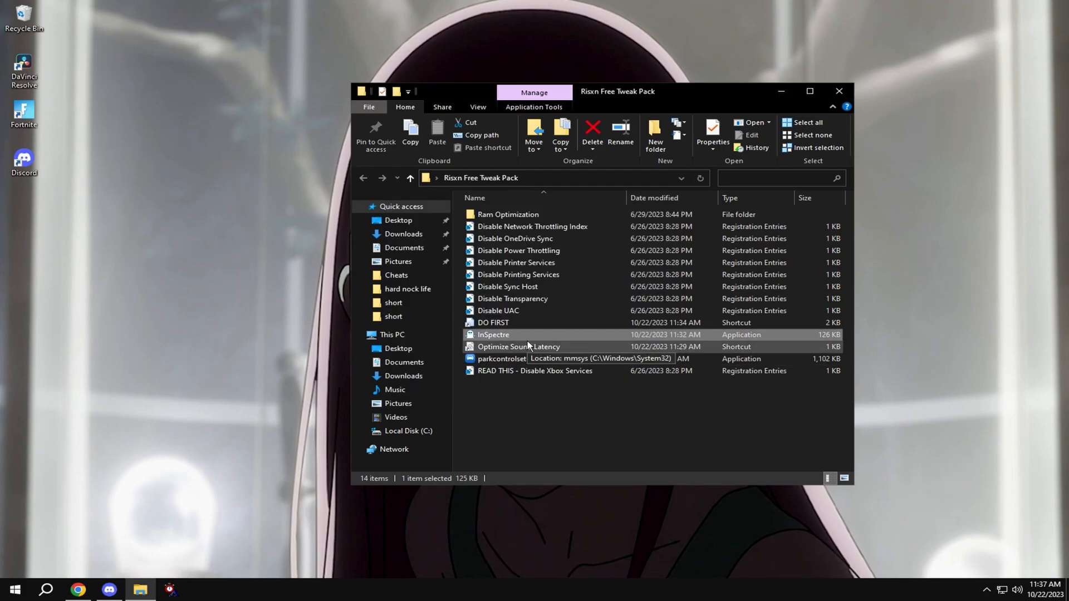
{"action": "double_click", "coordinate": [519, 347]}
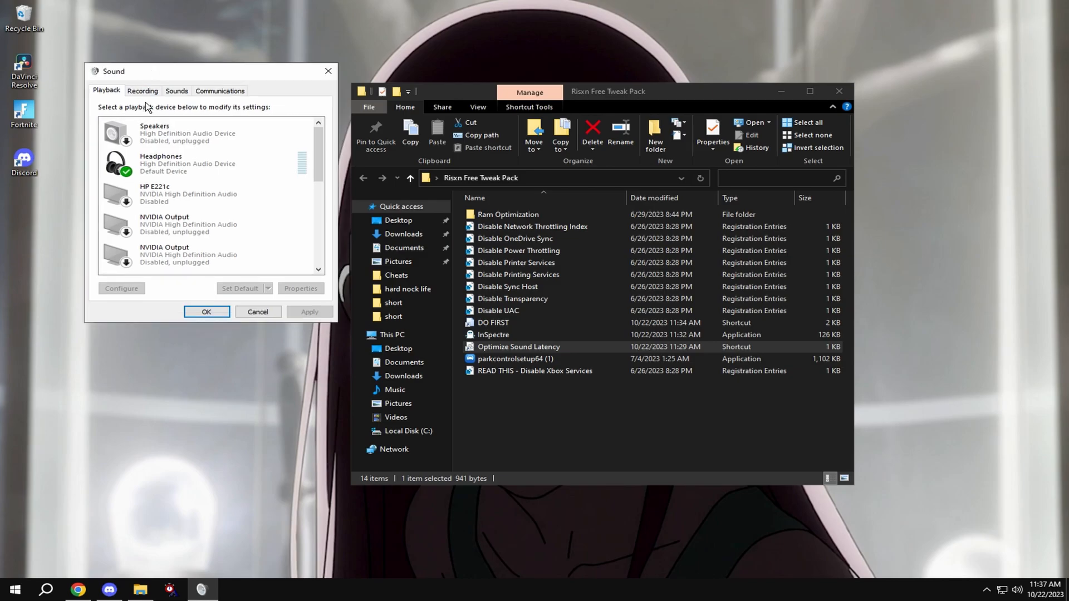
{"action": "scroll", "scroll_direction": "down", "scroll_amount": 3}
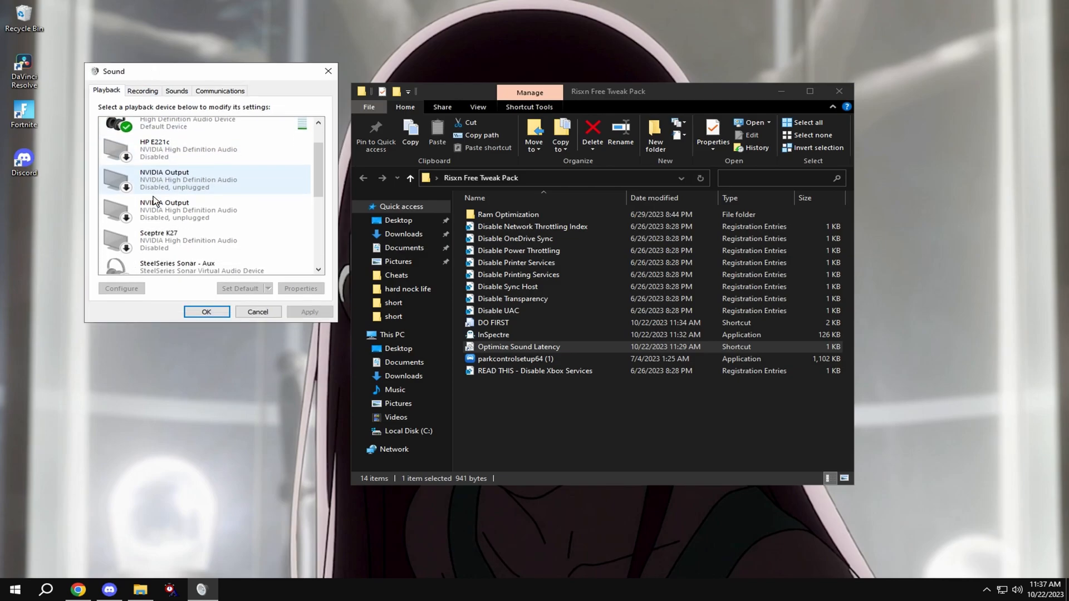
{"action": "scroll", "scroll_direction": "down", "scroll_amount": 3}
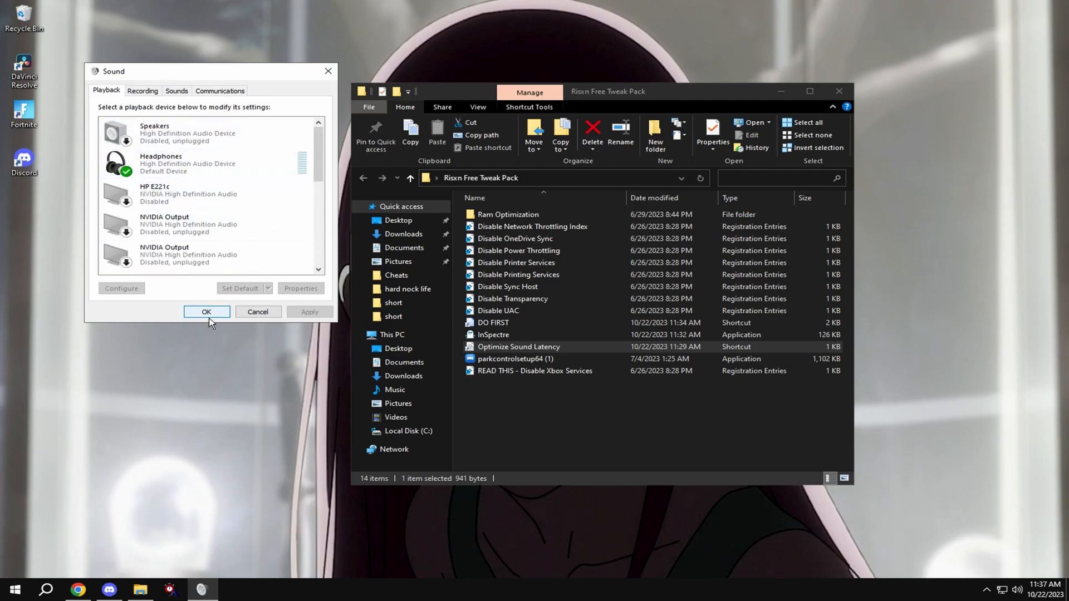
{"action": "left_click", "coordinate": [208, 312]}
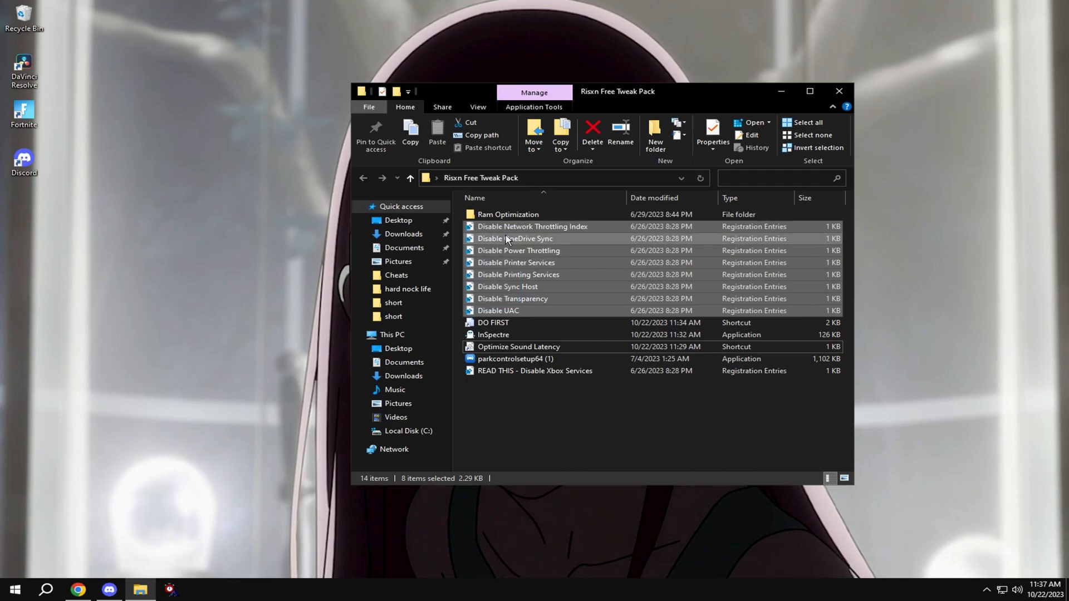
Merge the eight Disable .reg tweaks, confirm the prompts, and enter the Ram Optimization folder
{"action": "right_click", "coordinate": [515, 238]}
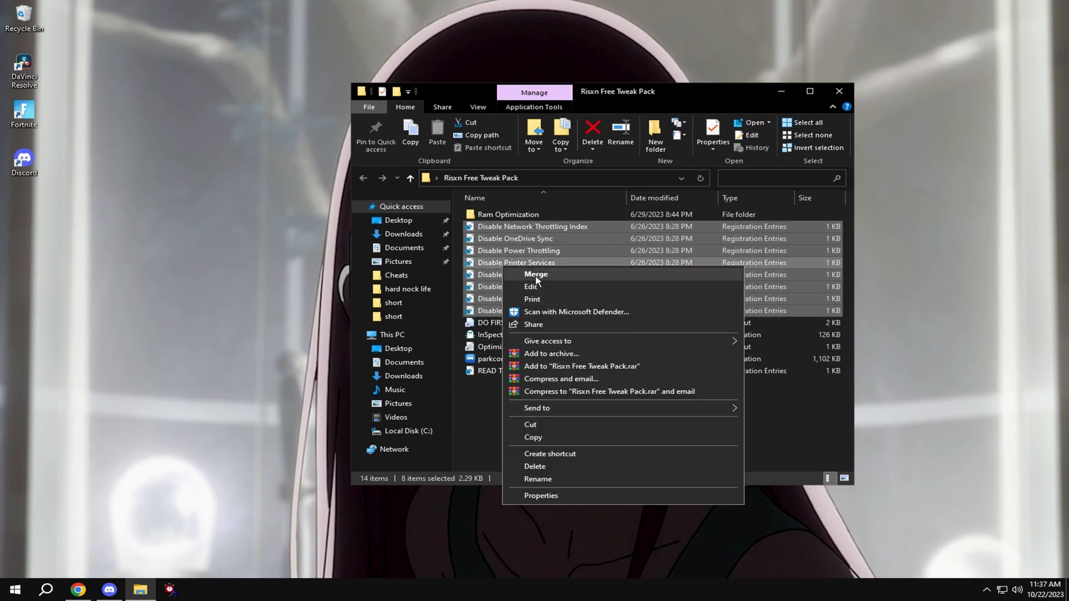
{"action": "left_click", "coordinate": [536, 274]}
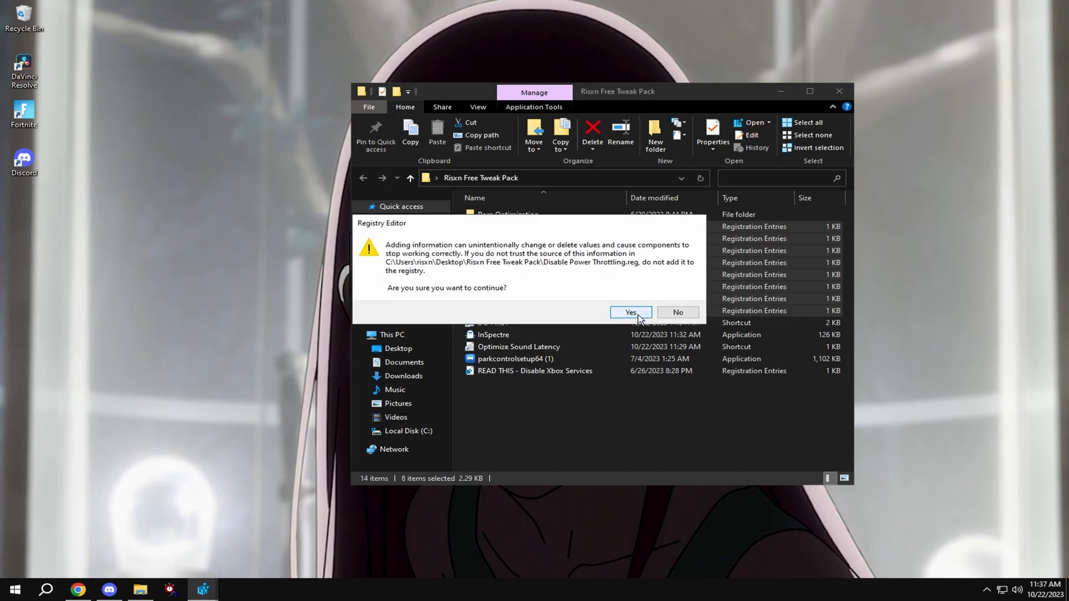
{"action": "left_click", "coordinate": [631, 312]}
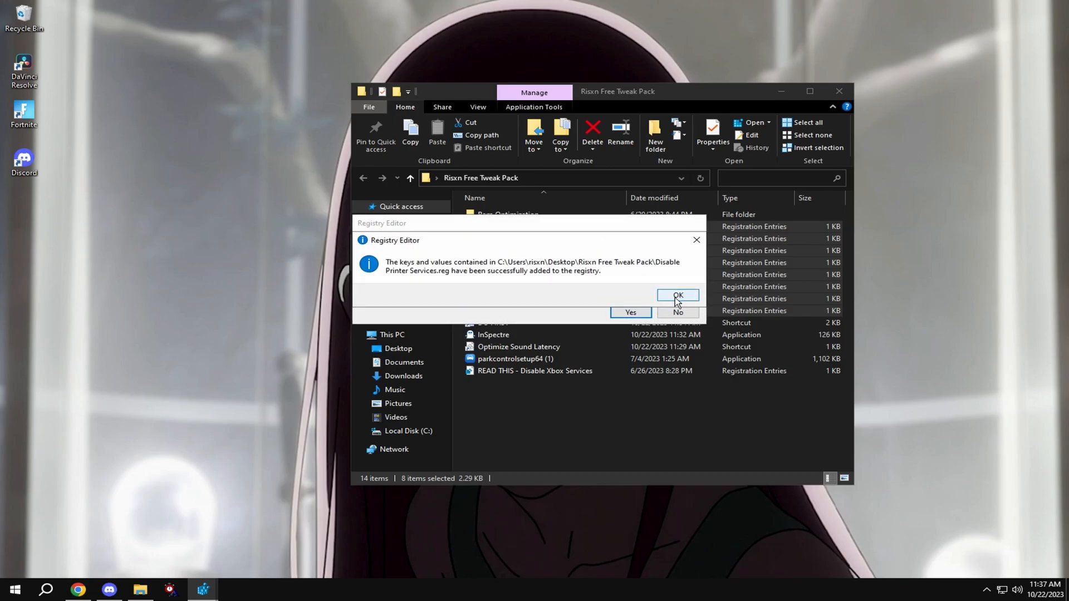
{"action": "left_click", "coordinate": [677, 295]}
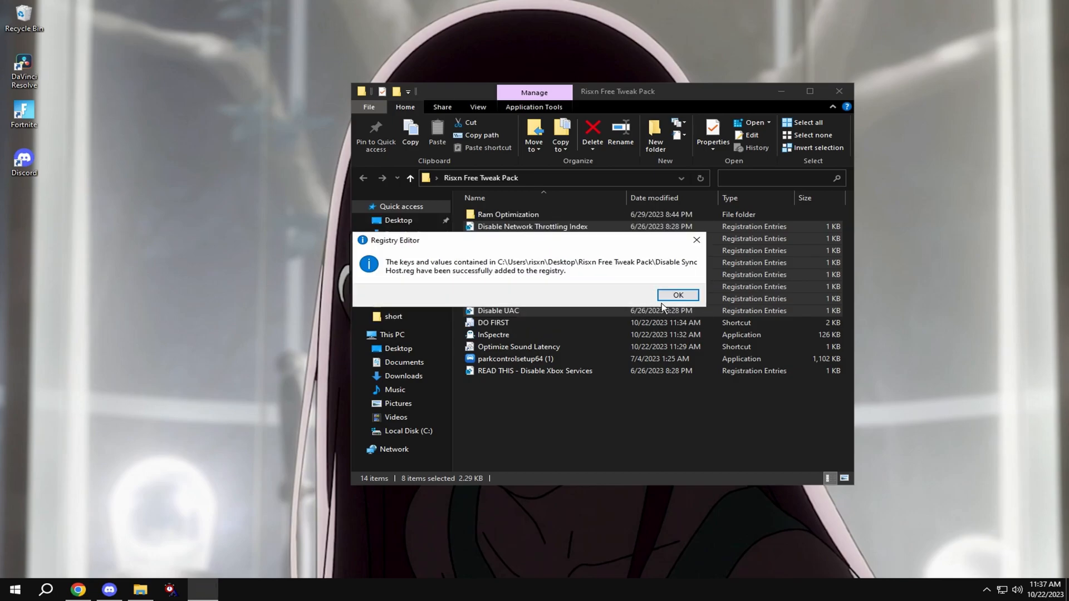
{"action": "left_click", "coordinate": [678, 296]}
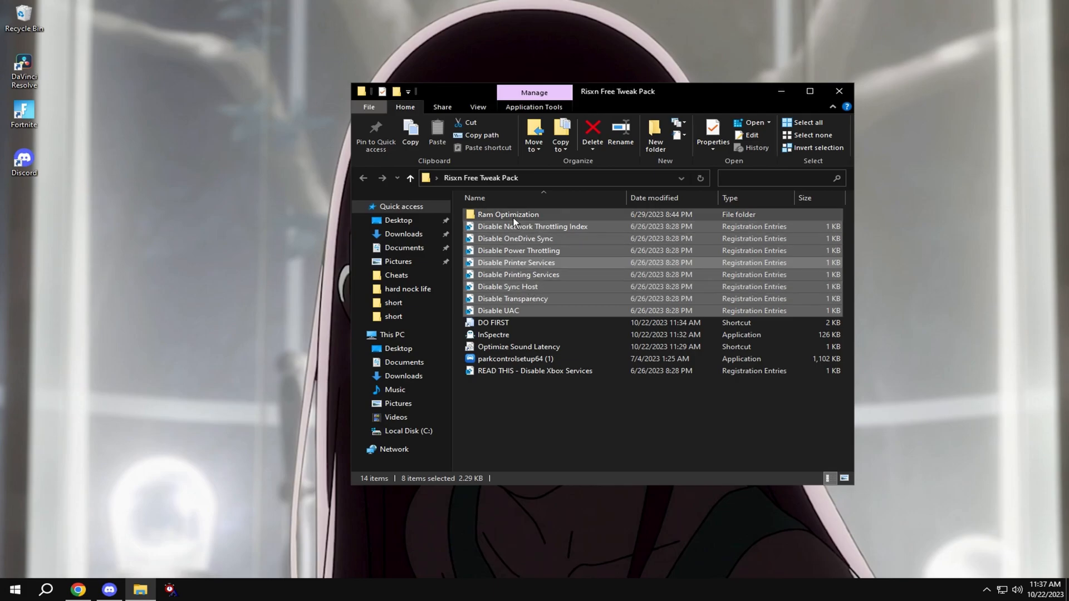
{"action": "double_click", "coordinate": [508, 215]}
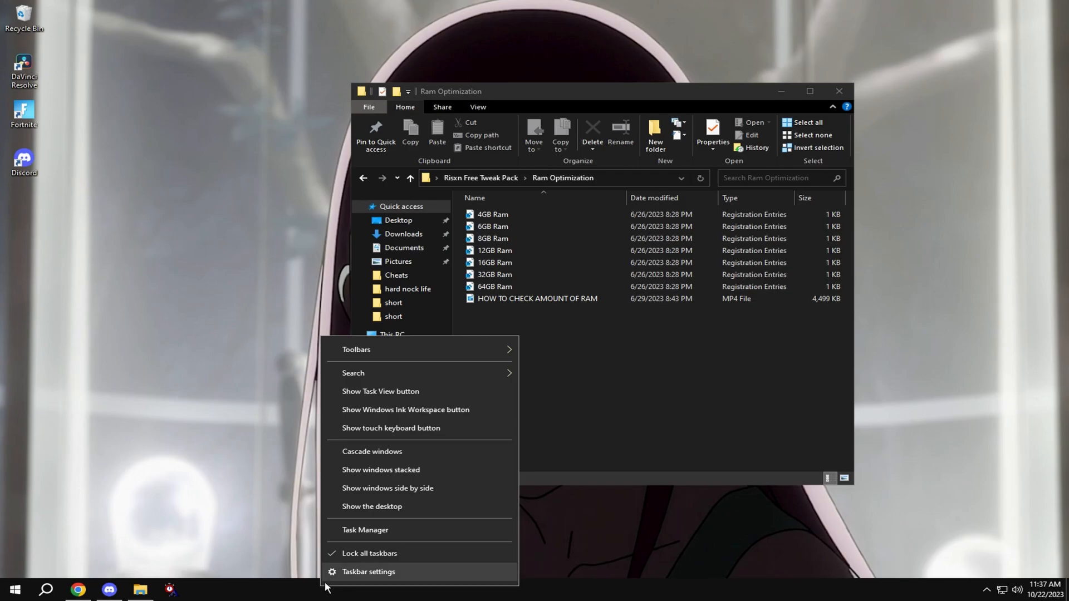
Check Task Manager shows about 16 GB memory, then merge the 16GB Ram registry tweak
{"action": "left_click", "coordinate": [365, 530]}
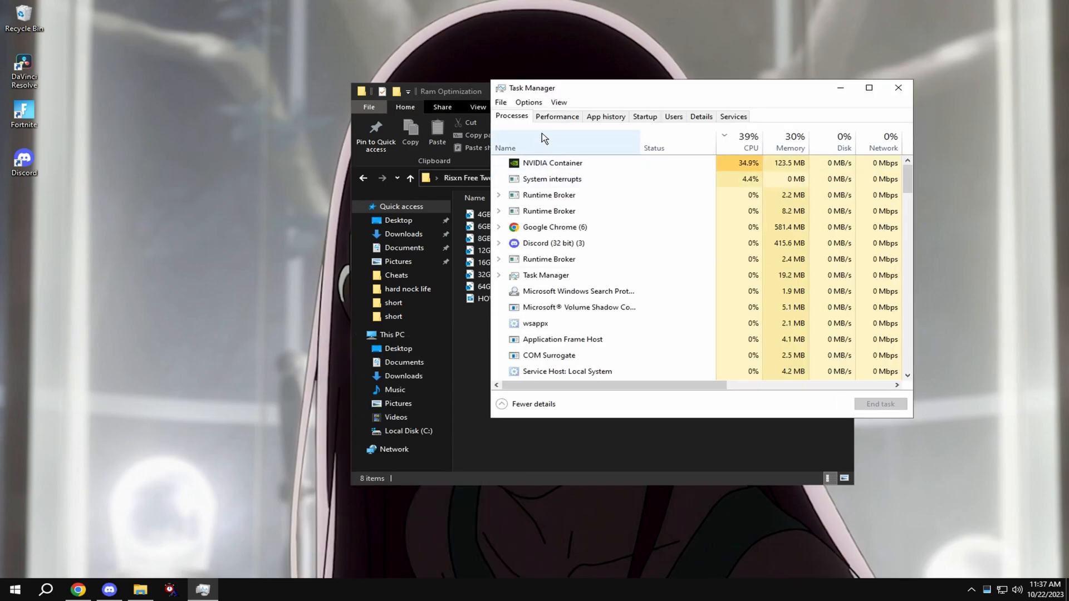
{"action": "left_click", "coordinate": [557, 117]}
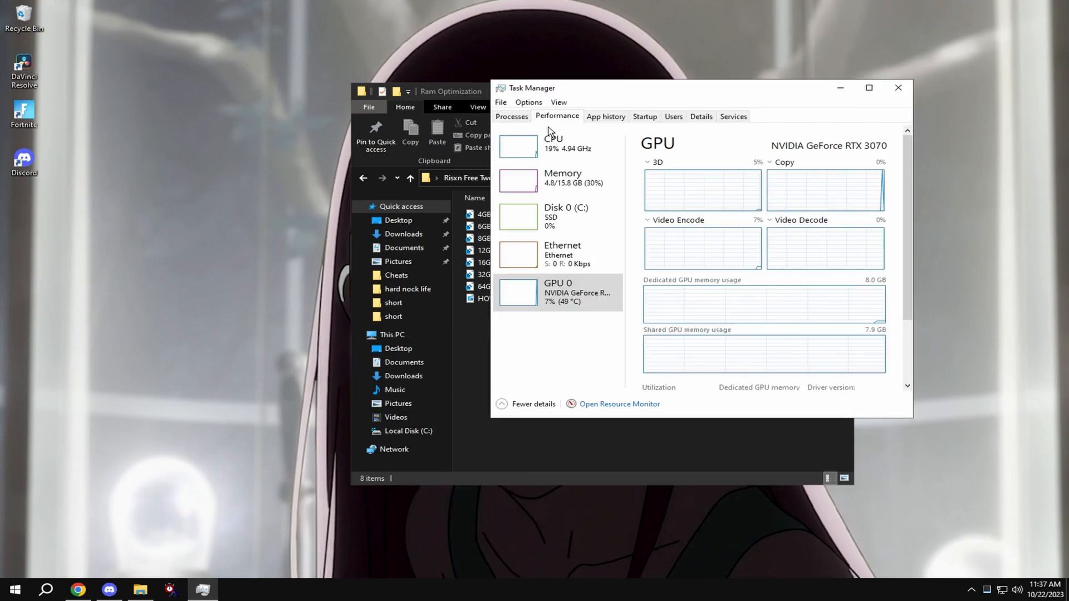
{"action": "left_click", "coordinate": [562, 178]}
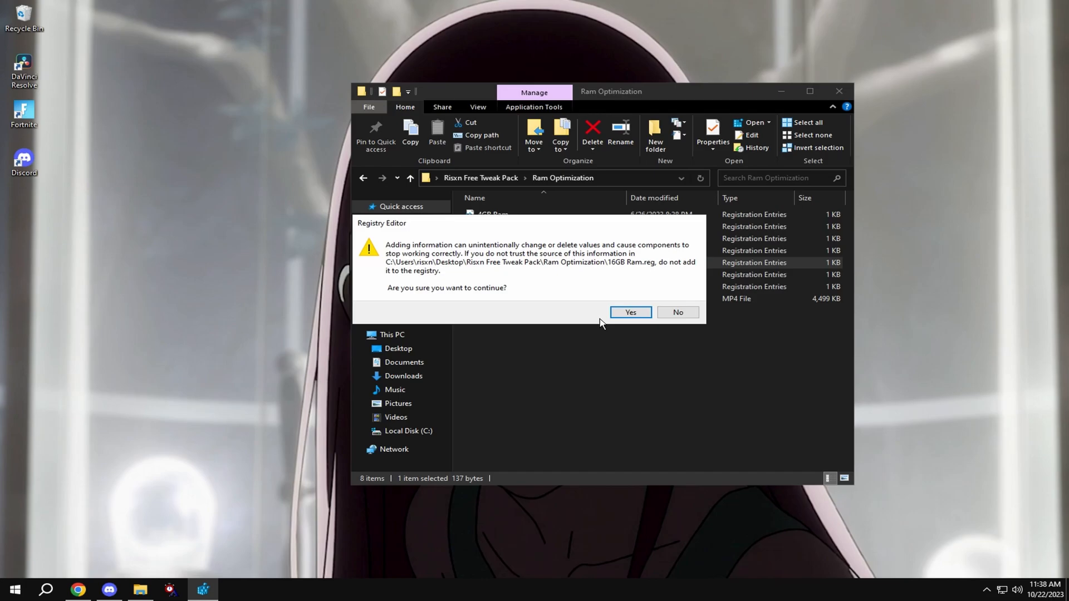
{"action": "left_click", "coordinate": [630, 312]}
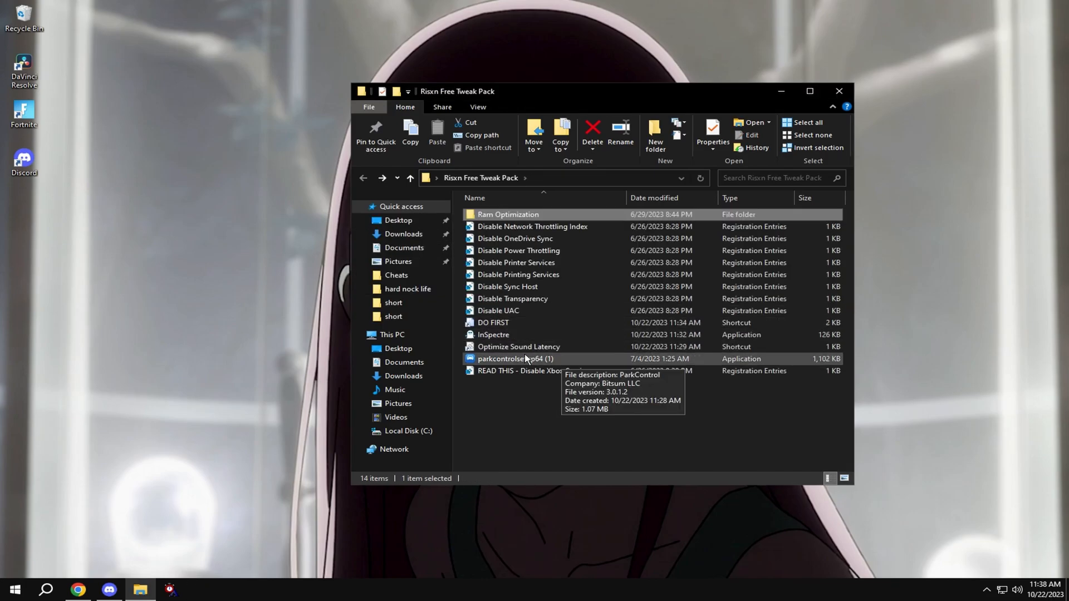
Launch ParkControl and make Bitsum Highest Performance the active power profile
{"action": "double_click", "coordinate": [510, 359]}
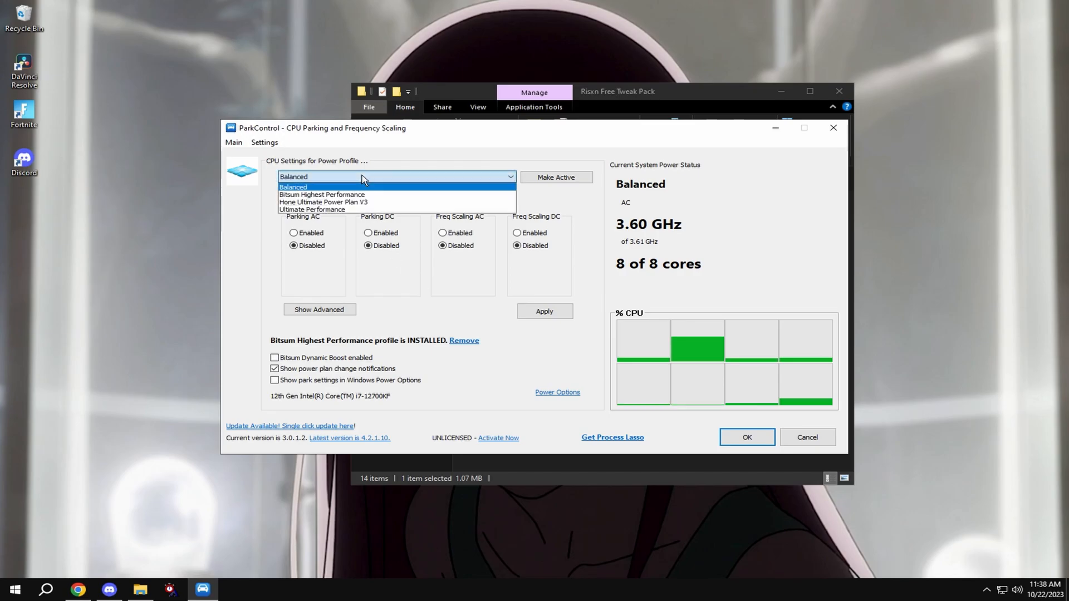
{"action": "left_click", "coordinate": [321, 193]}
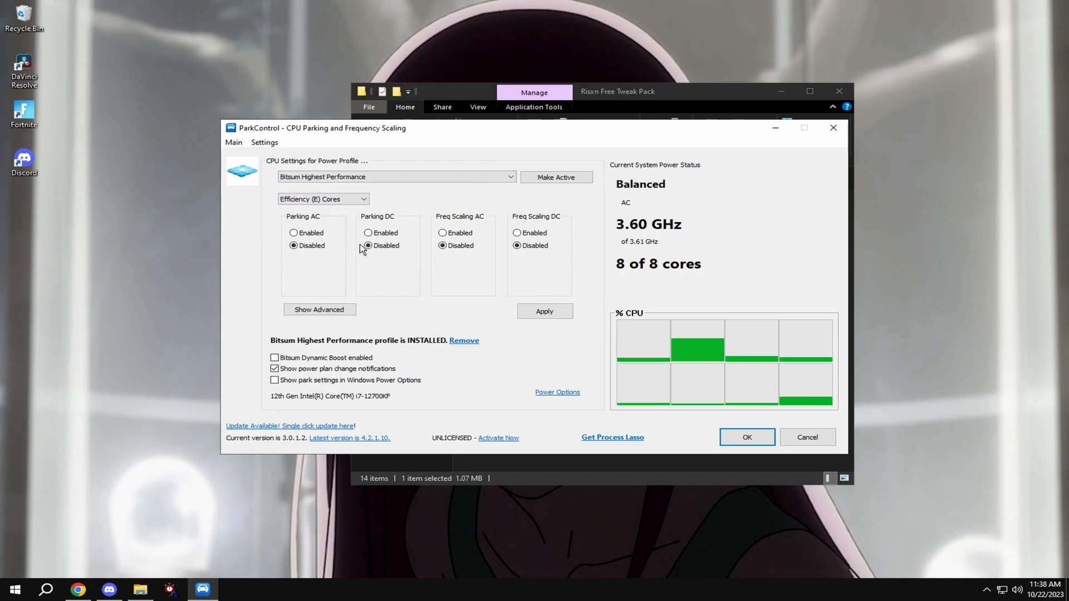
{"action": "left_click", "coordinate": [556, 177]}
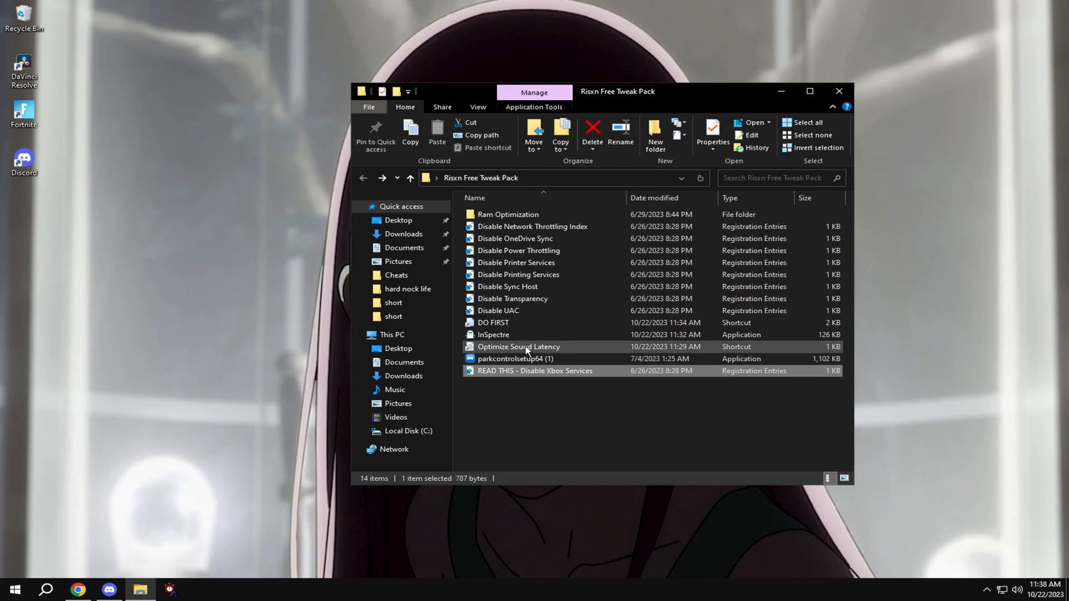
Merge the 'READ THIS - Disable Xbox Services' registry file and confirm the warning
{"action": "double_click", "coordinate": [535, 370]}
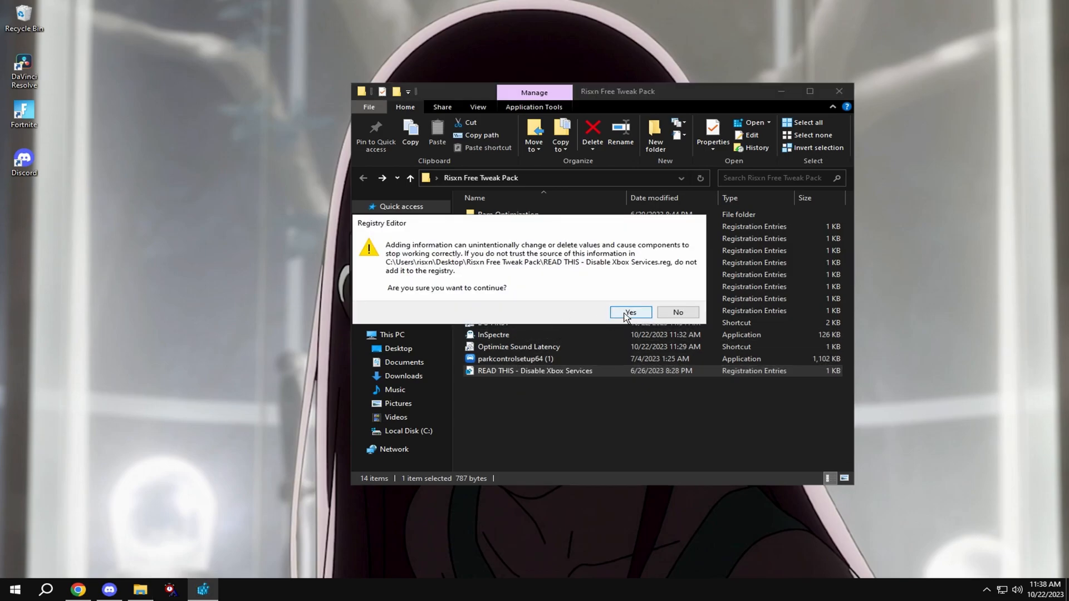
{"action": "left_click", "coordinate": [631, 312]}
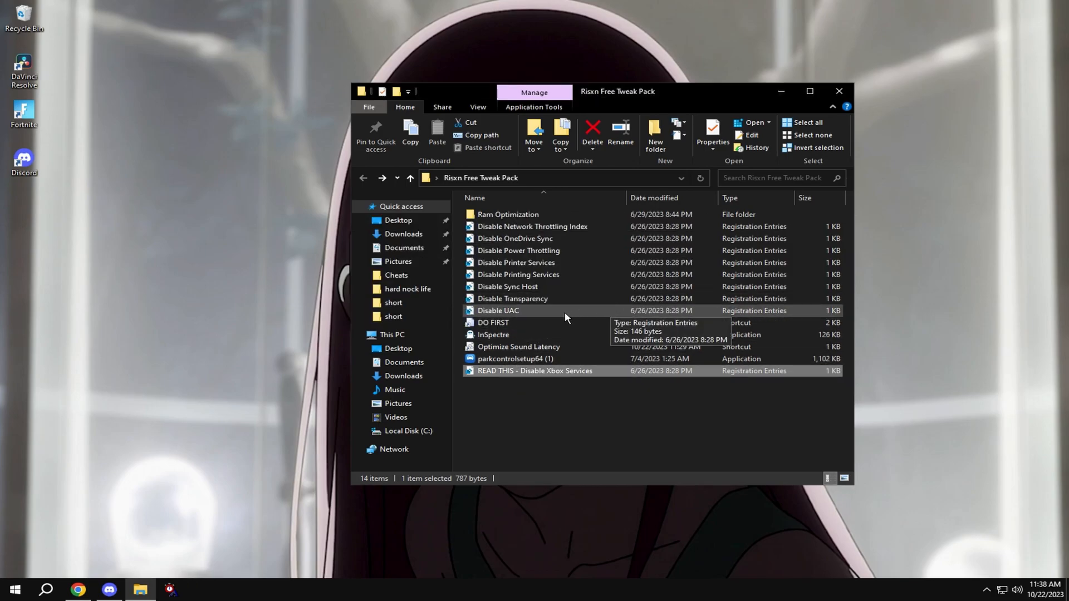